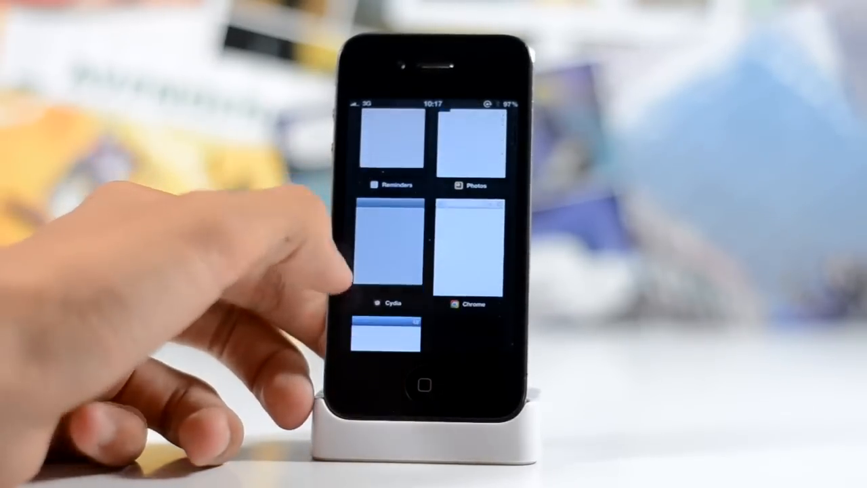
Scroll the MissionBoard grid past Flipboard and Mail to Gmail, App Store, Instagram and NatWest.
scroll(down, 3)
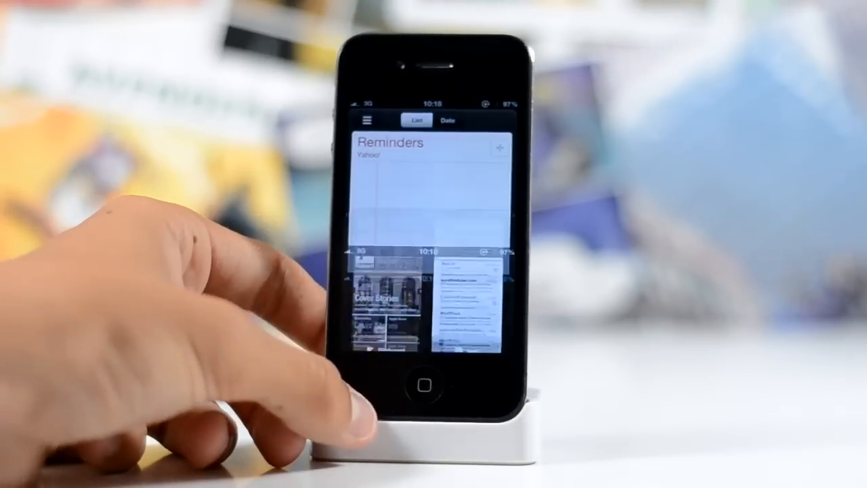
click(427, 379)
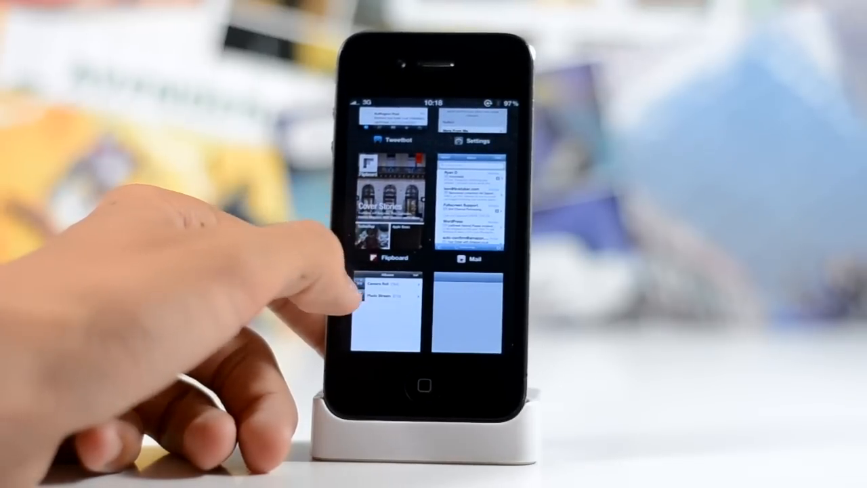
scroll(down, 3)
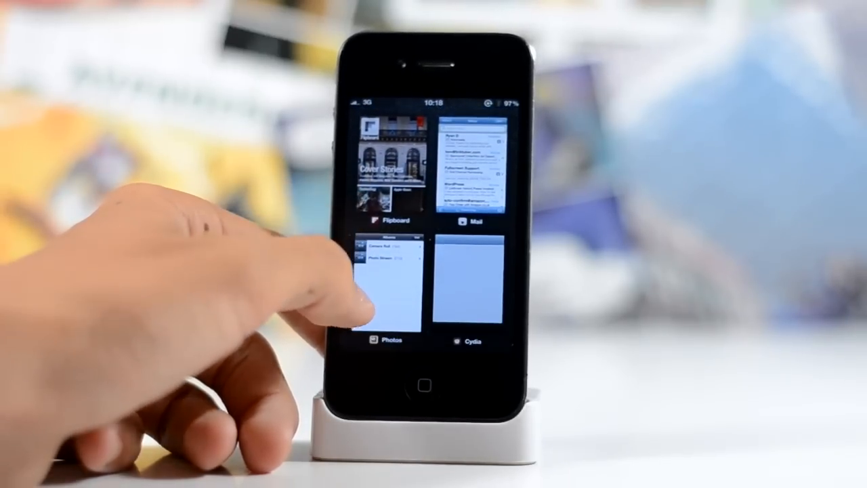
scroll(down, 3)
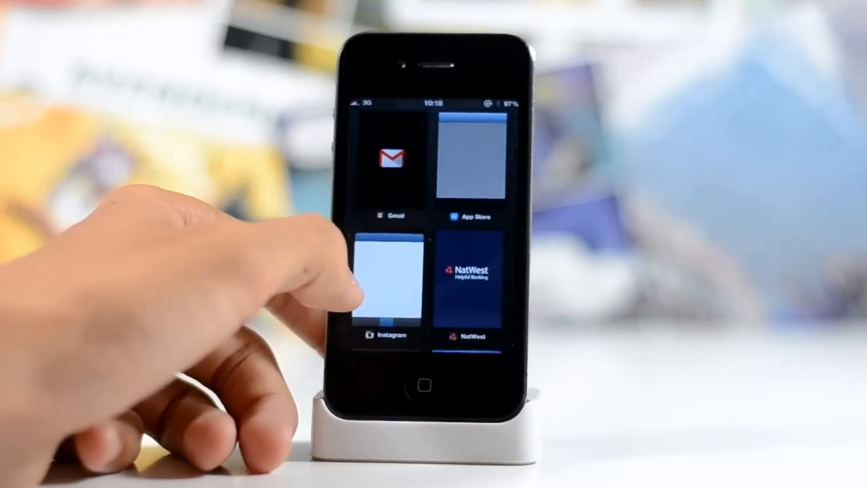
Dismiss the MissionBoard multitasking grid to reveal the home screen icons.
click(387, 281)
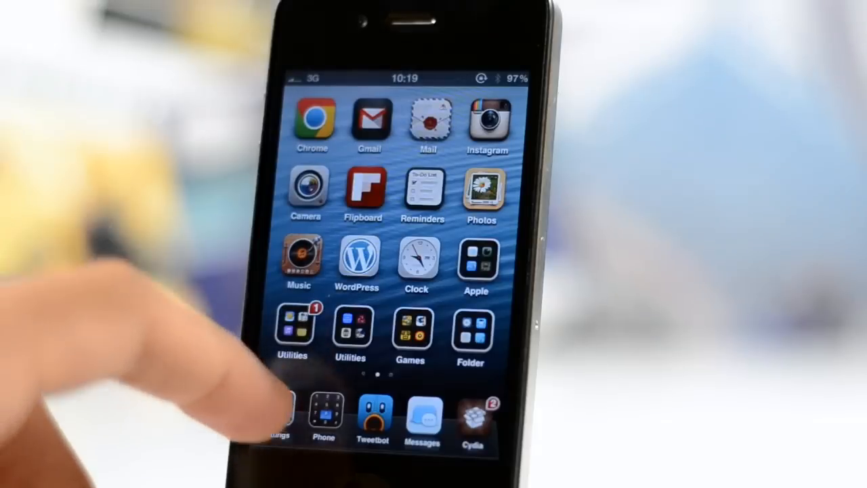
Go to Settings > MissionBoard > Activation Methods and scroll through the trigger options.
click(279, 413)
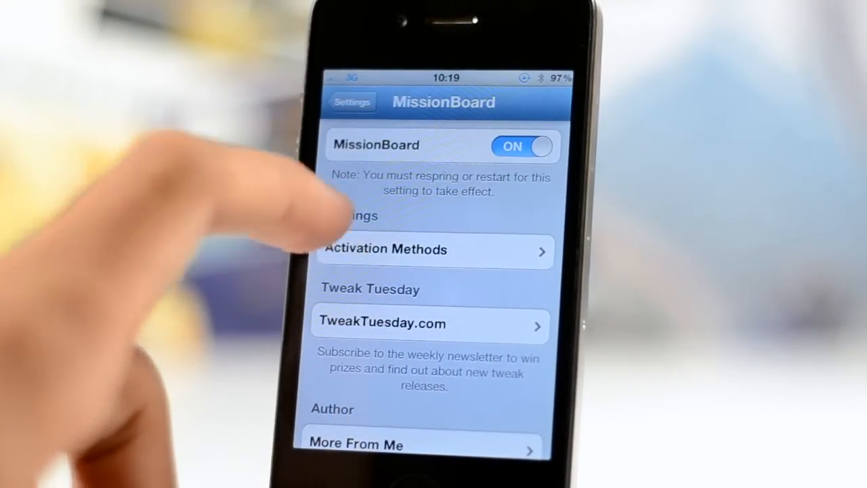
click(435, 249)
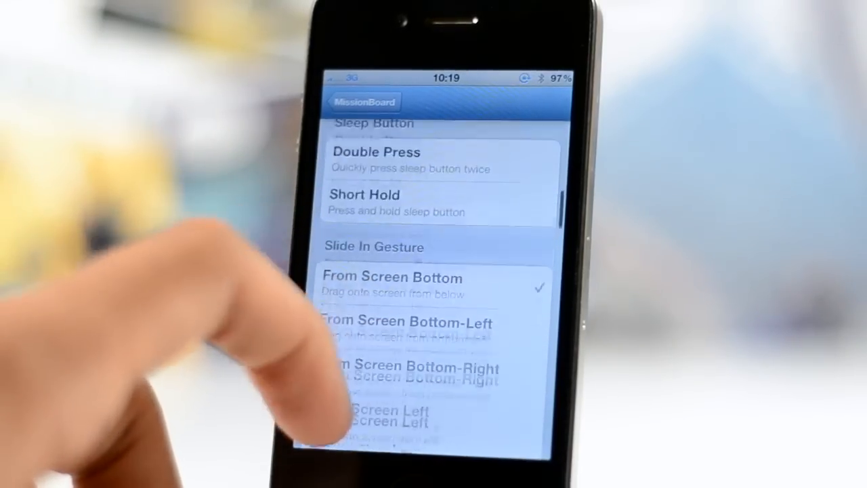
scroll(down, 3)
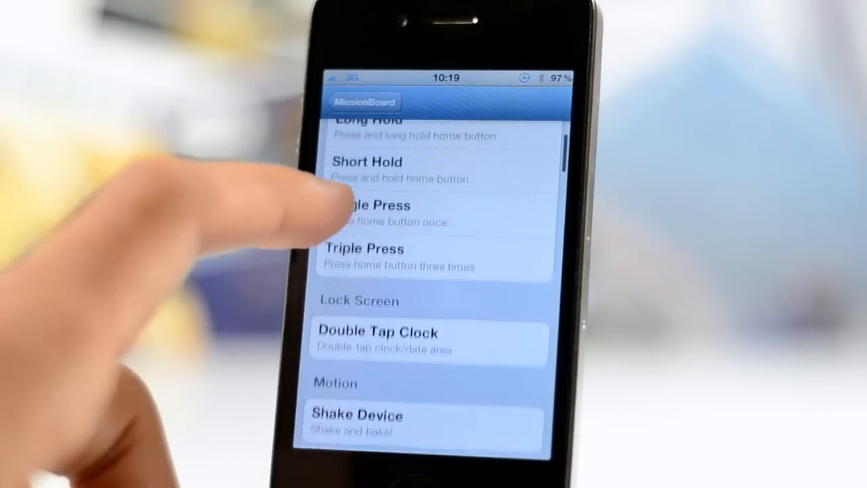